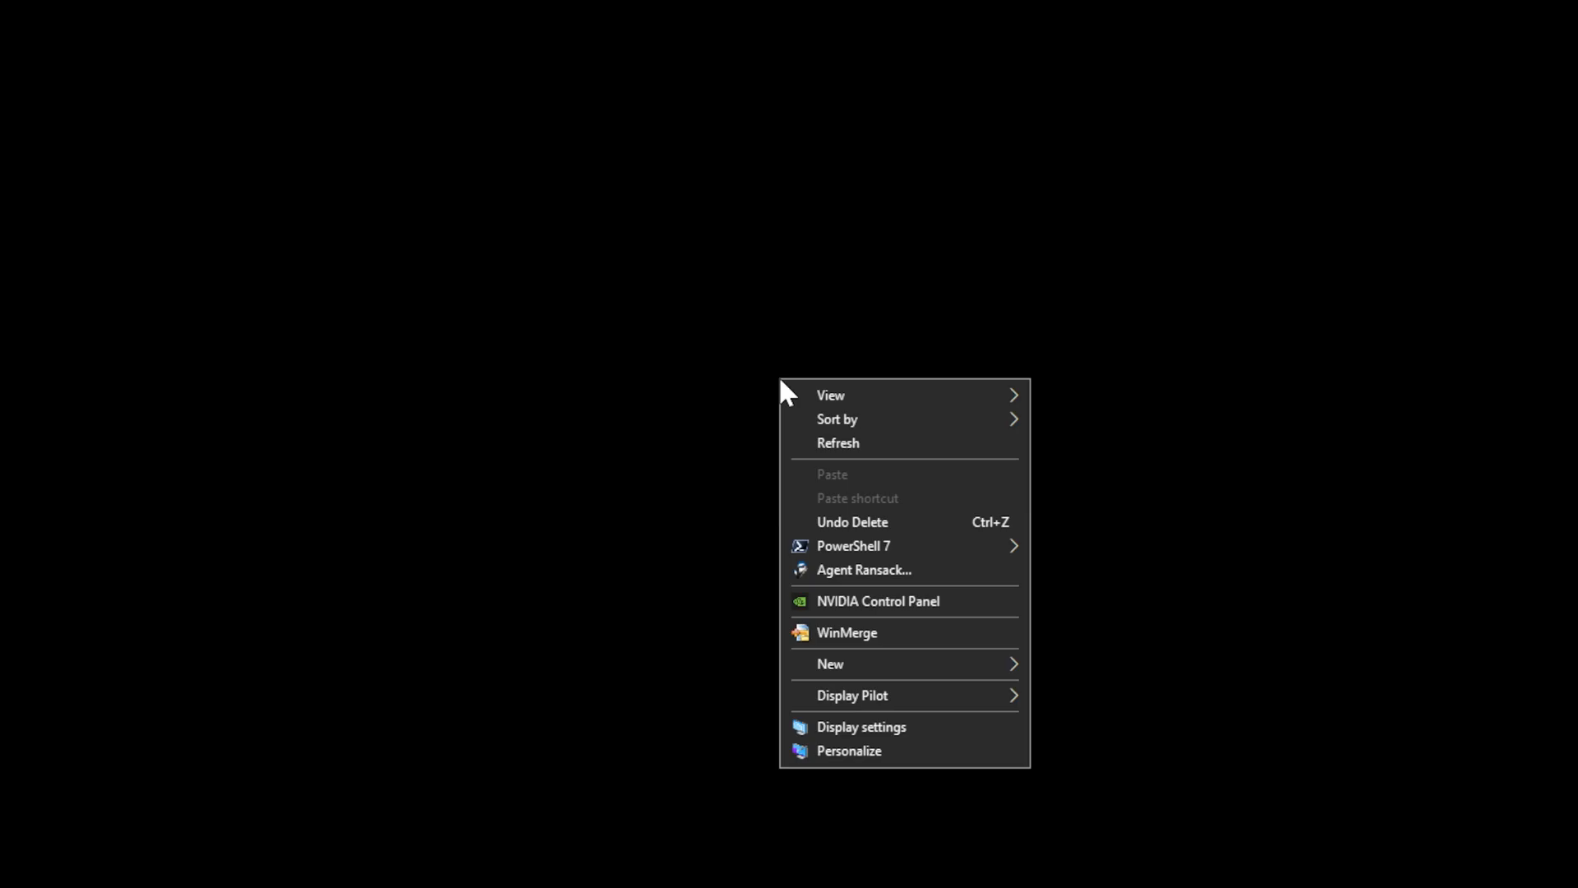
Open NVIDIA Control Panel from the desktop context menu.
left_click(877, 601)
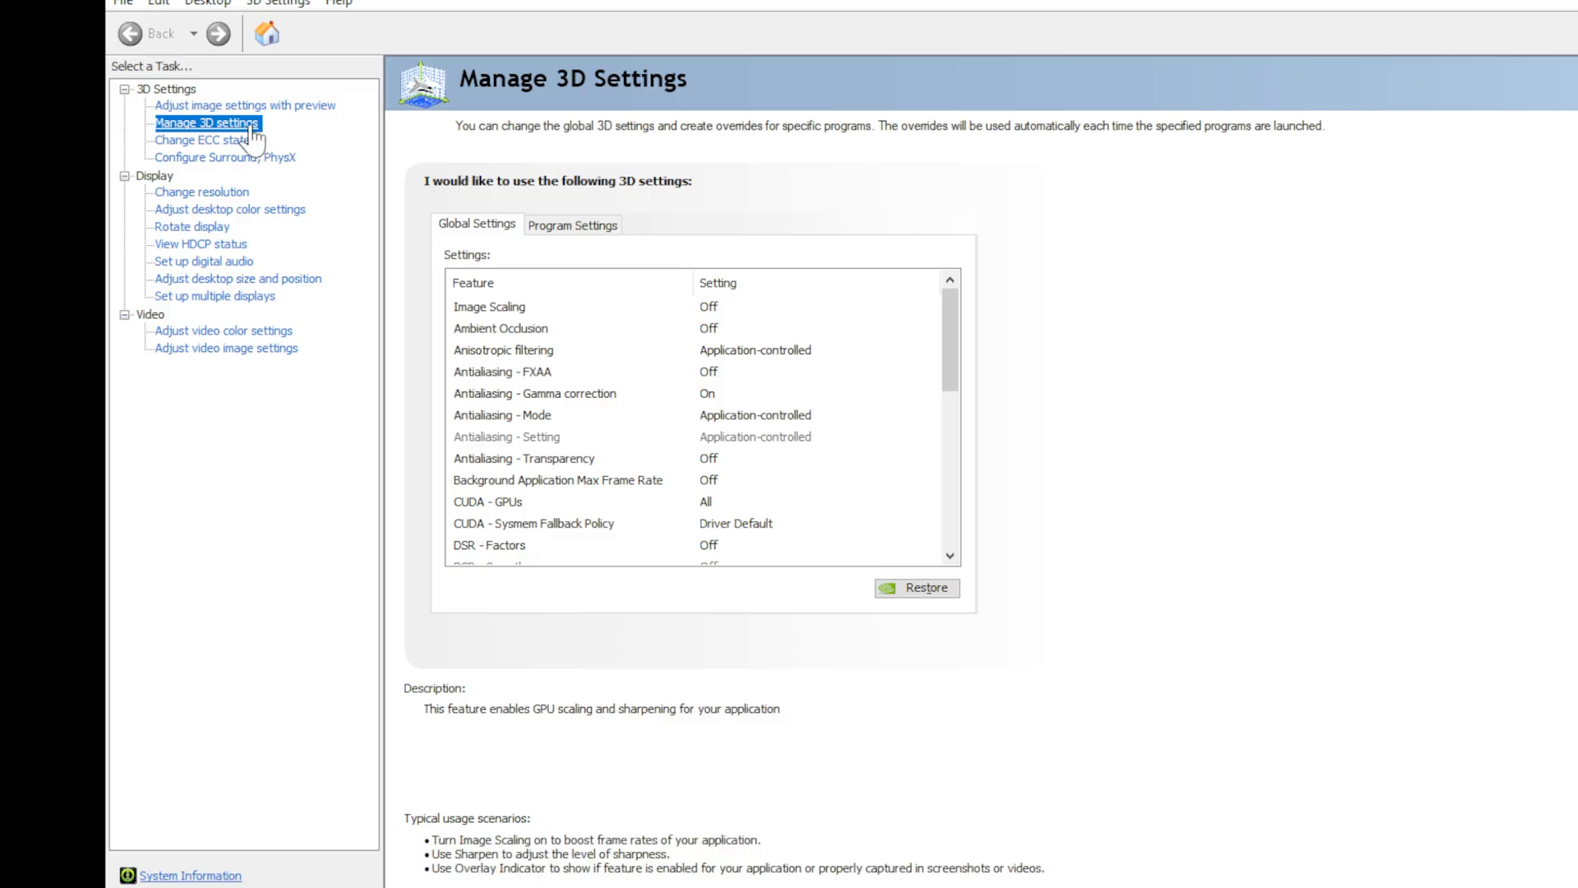
mouse_move(961, 353)
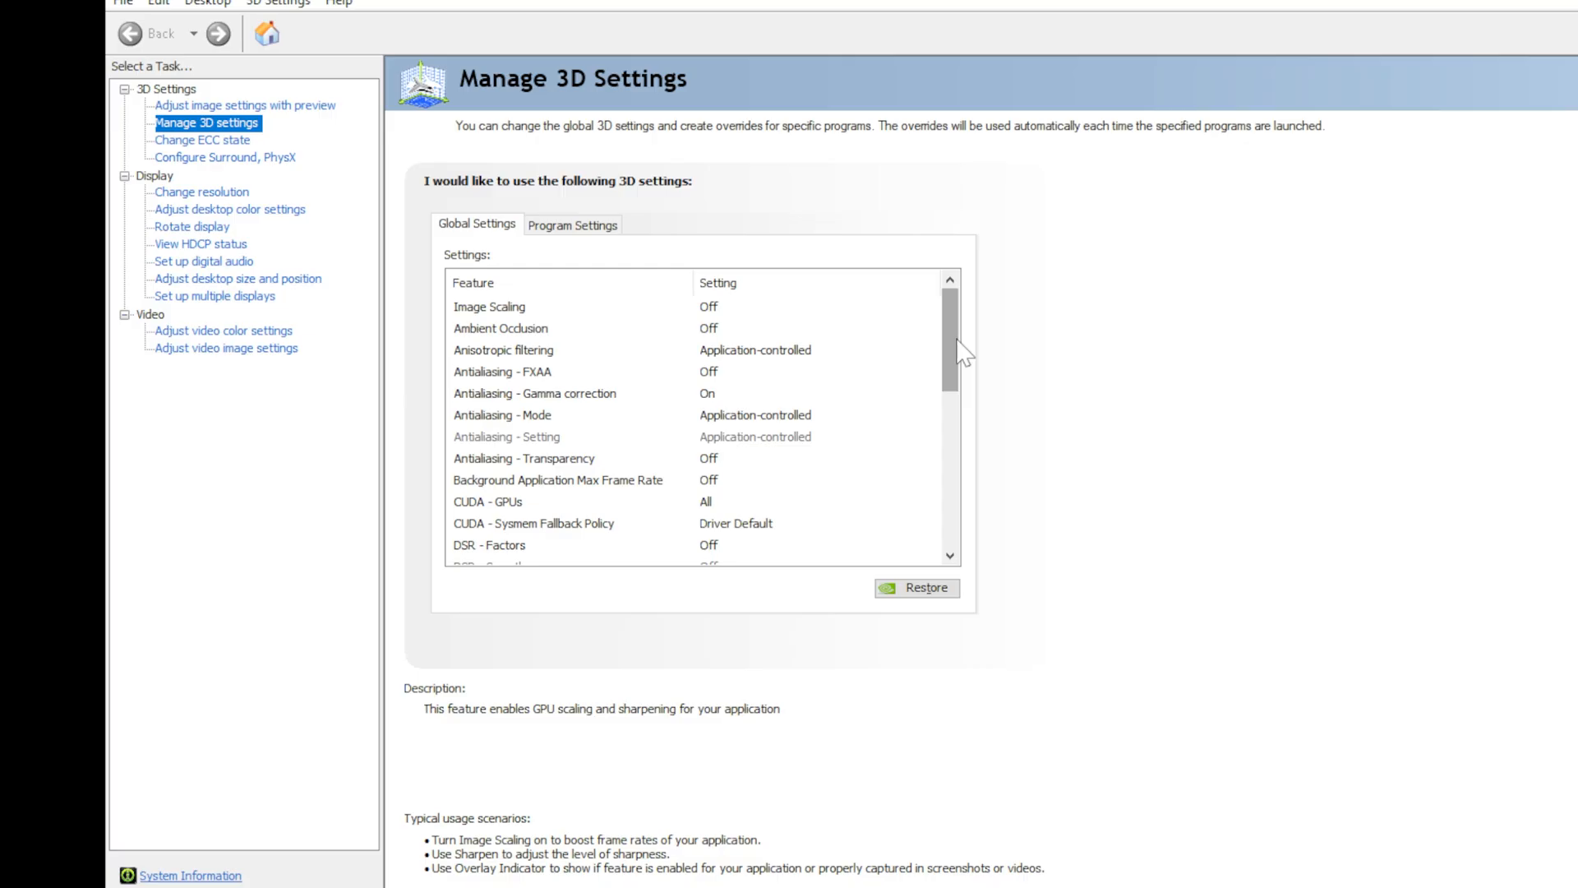
Turn on the global Max Frame Rate limit at 60 FPS.
scroll("down", 3)
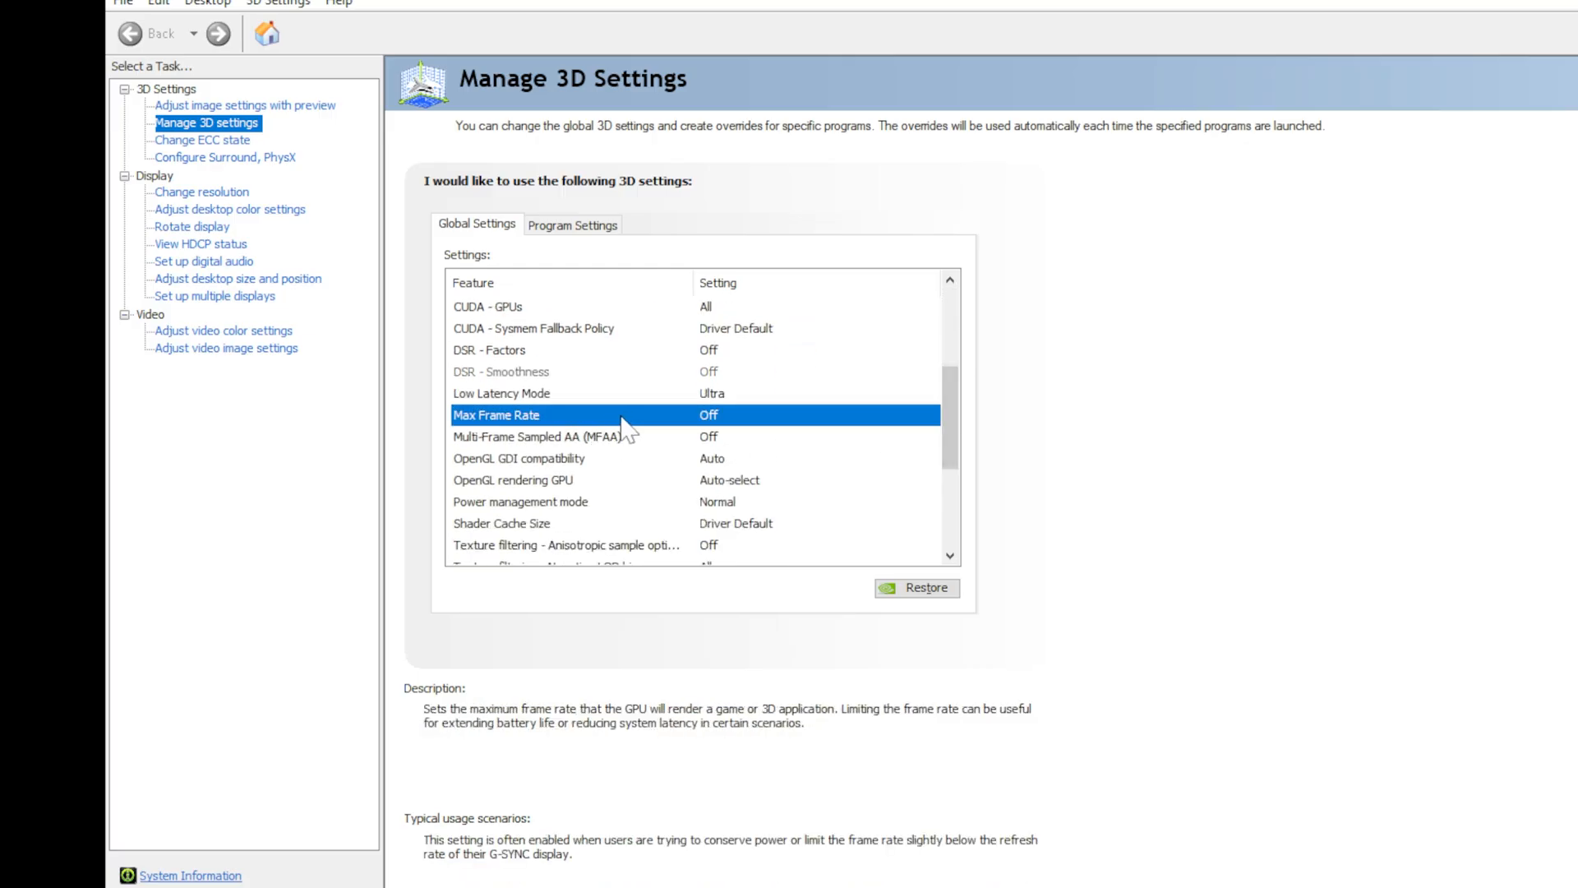
left_click(815, 414)
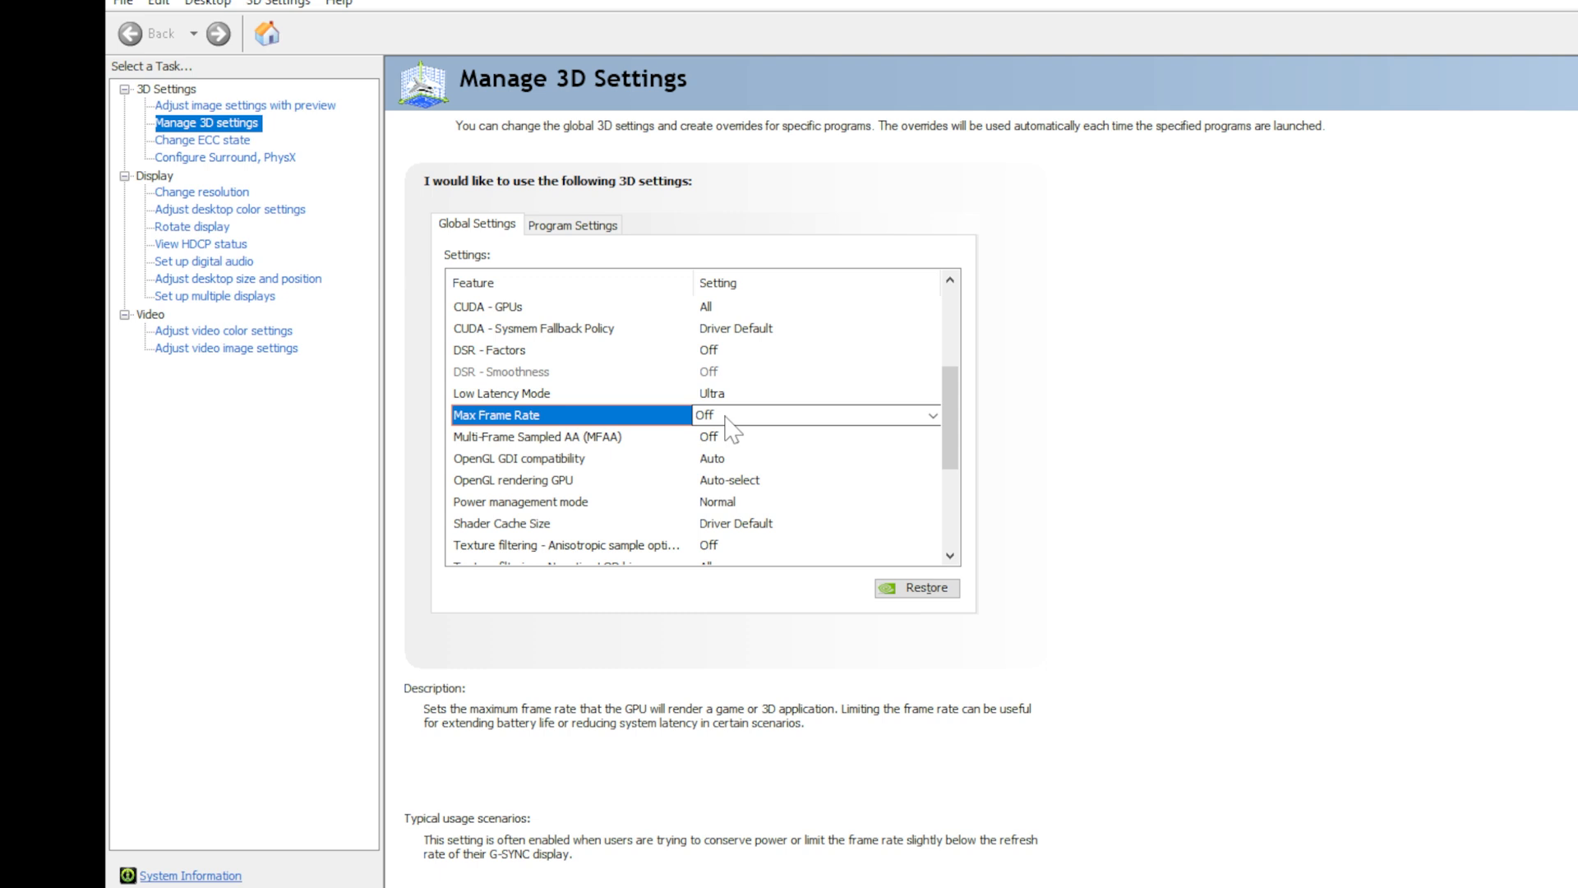
left_click(930, 415)
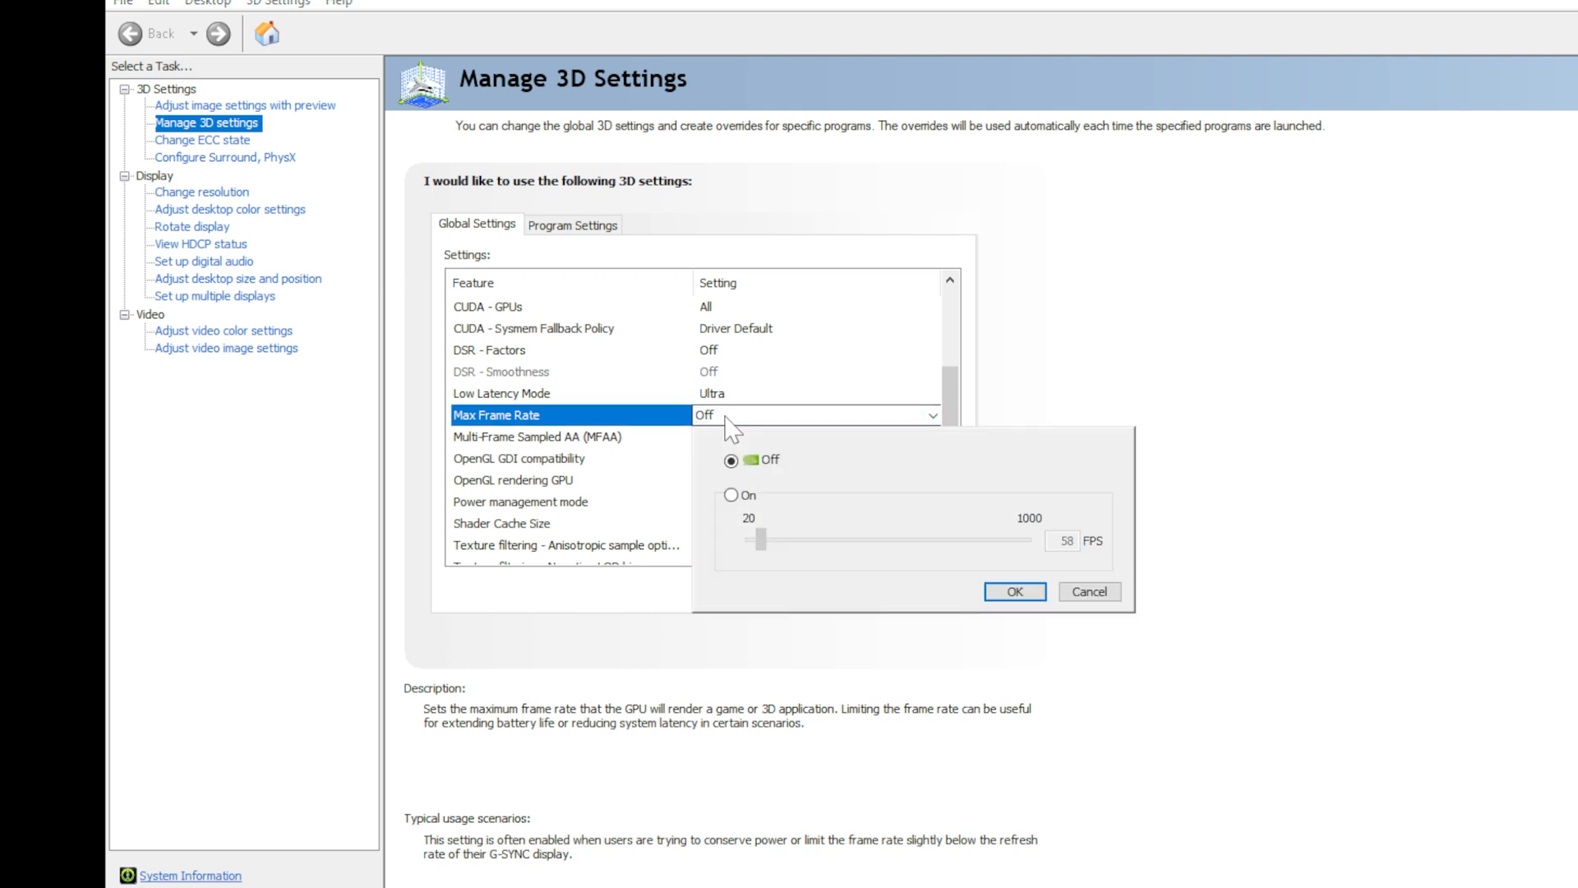
left_click(731, 494)
type("60")
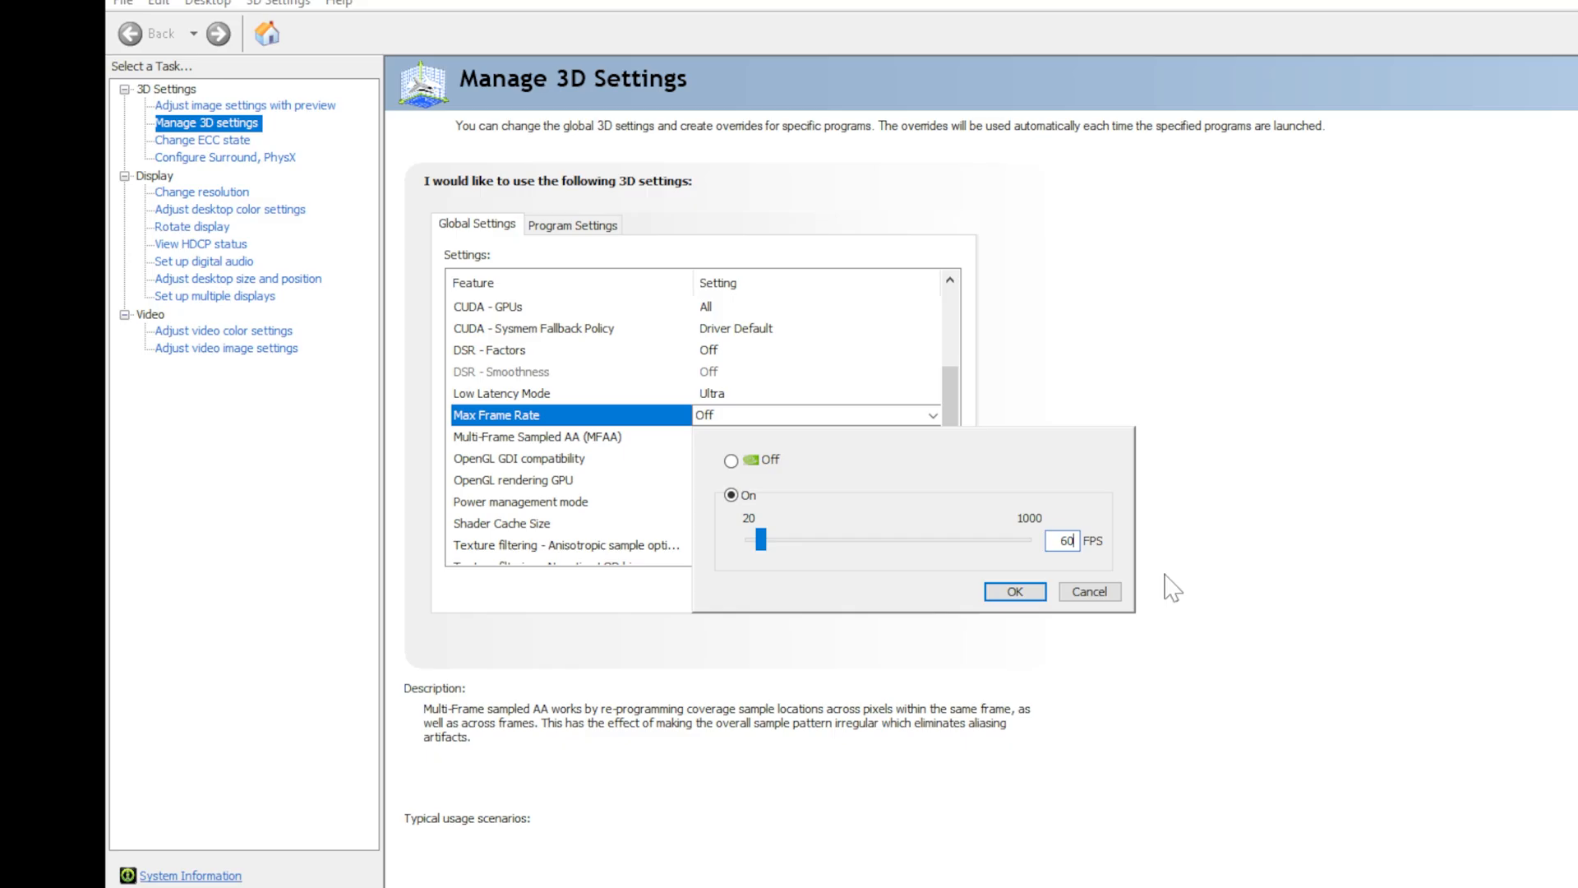
left_click(1014, 591)
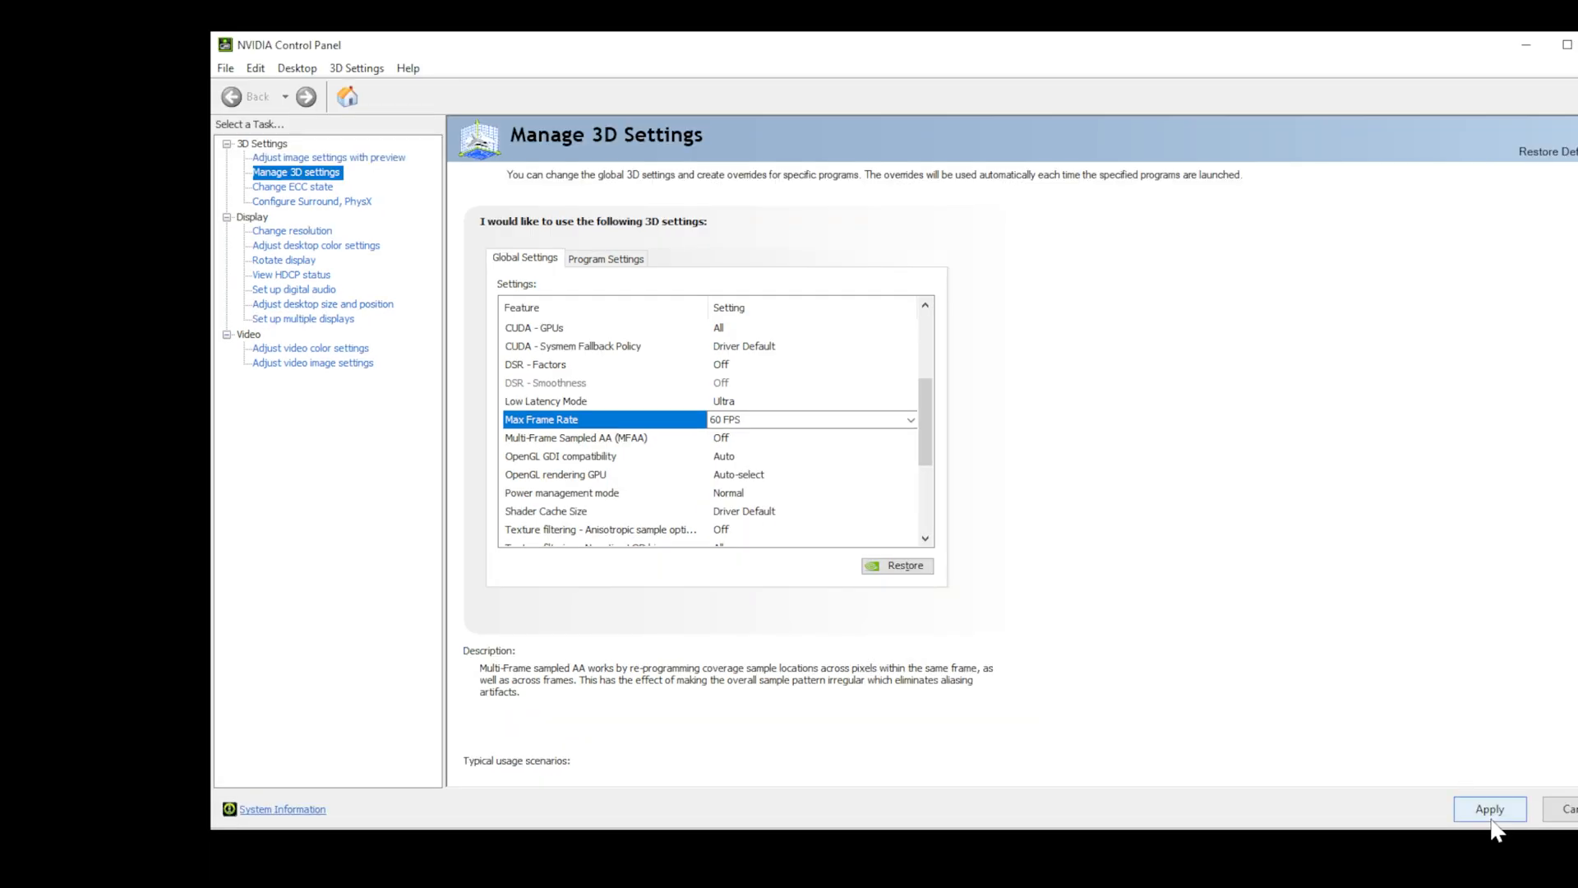
mouse_move(614, 272)
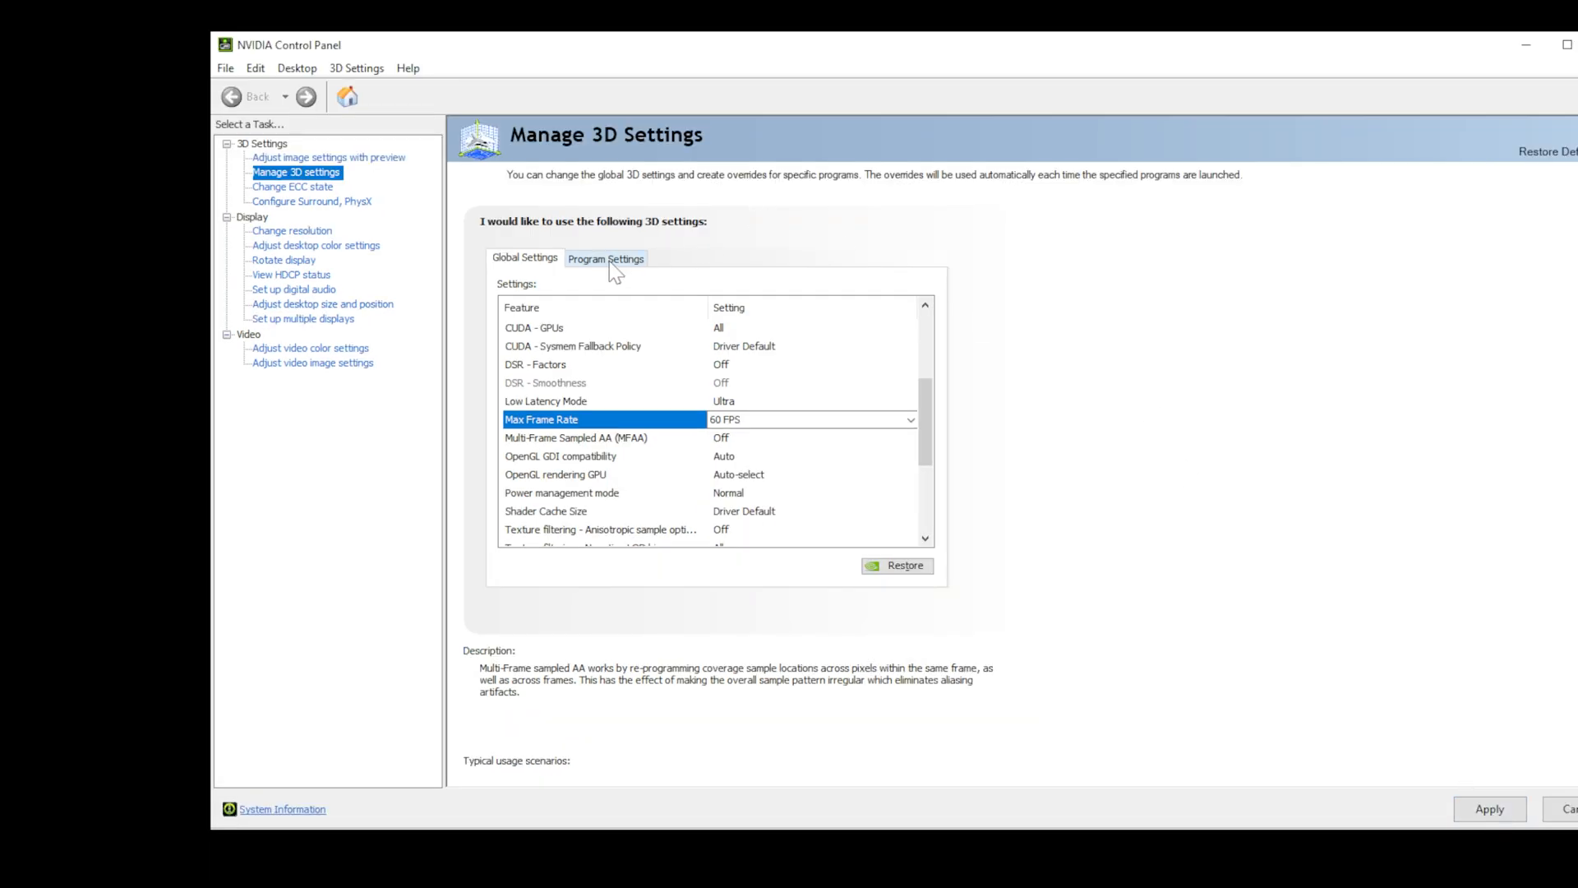
Select Portal (hl2.exe) under Program Settings and scroll to Max Frame Rate.
left_click(605, 259)
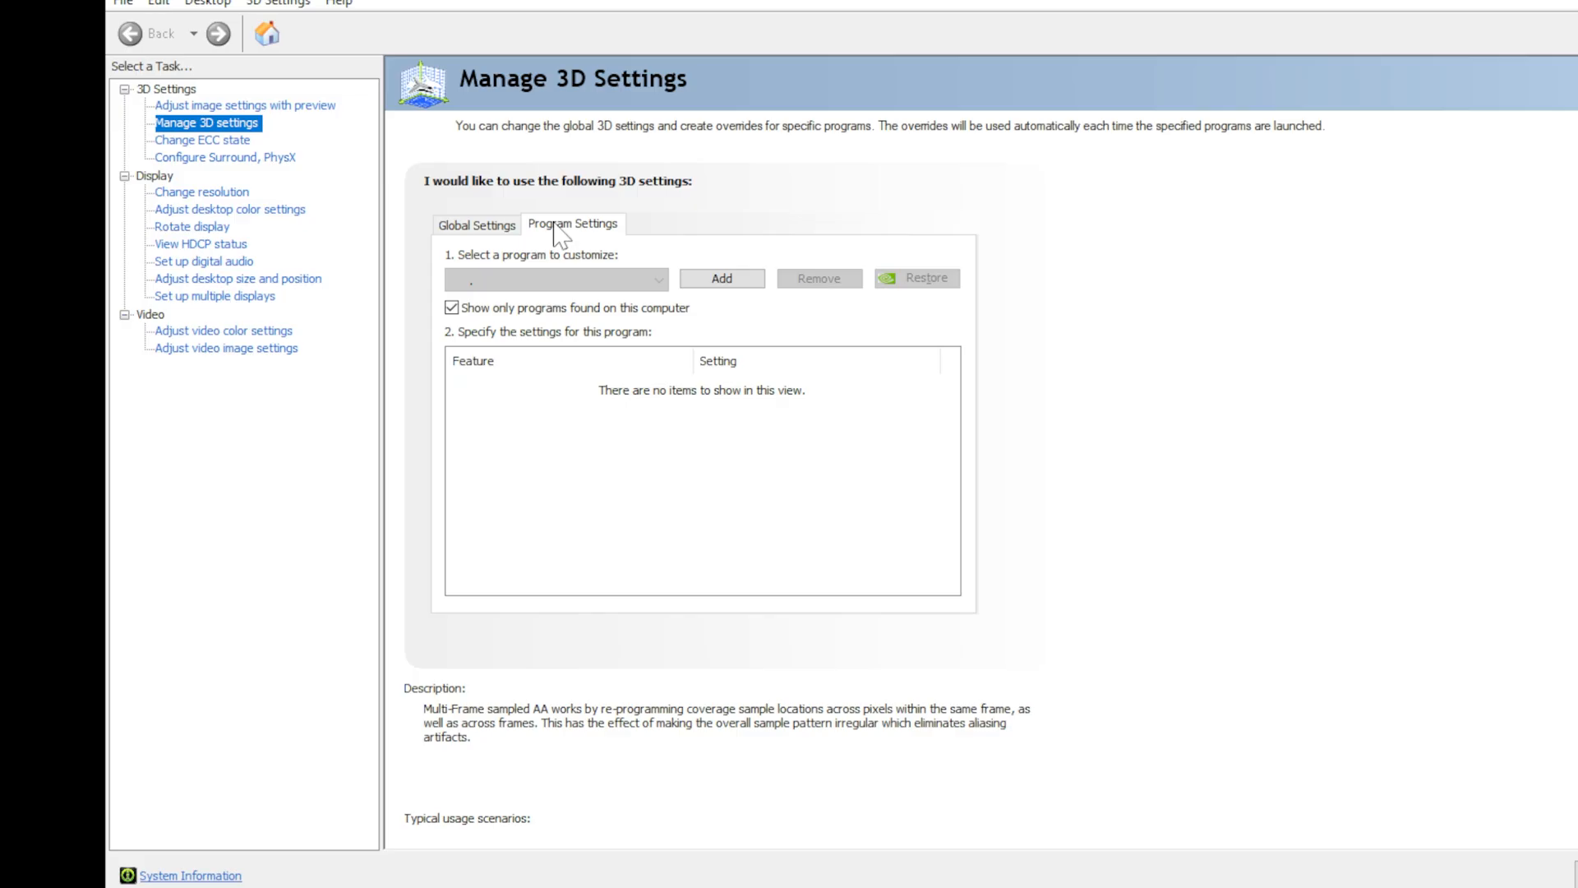
left_click(556, 279)
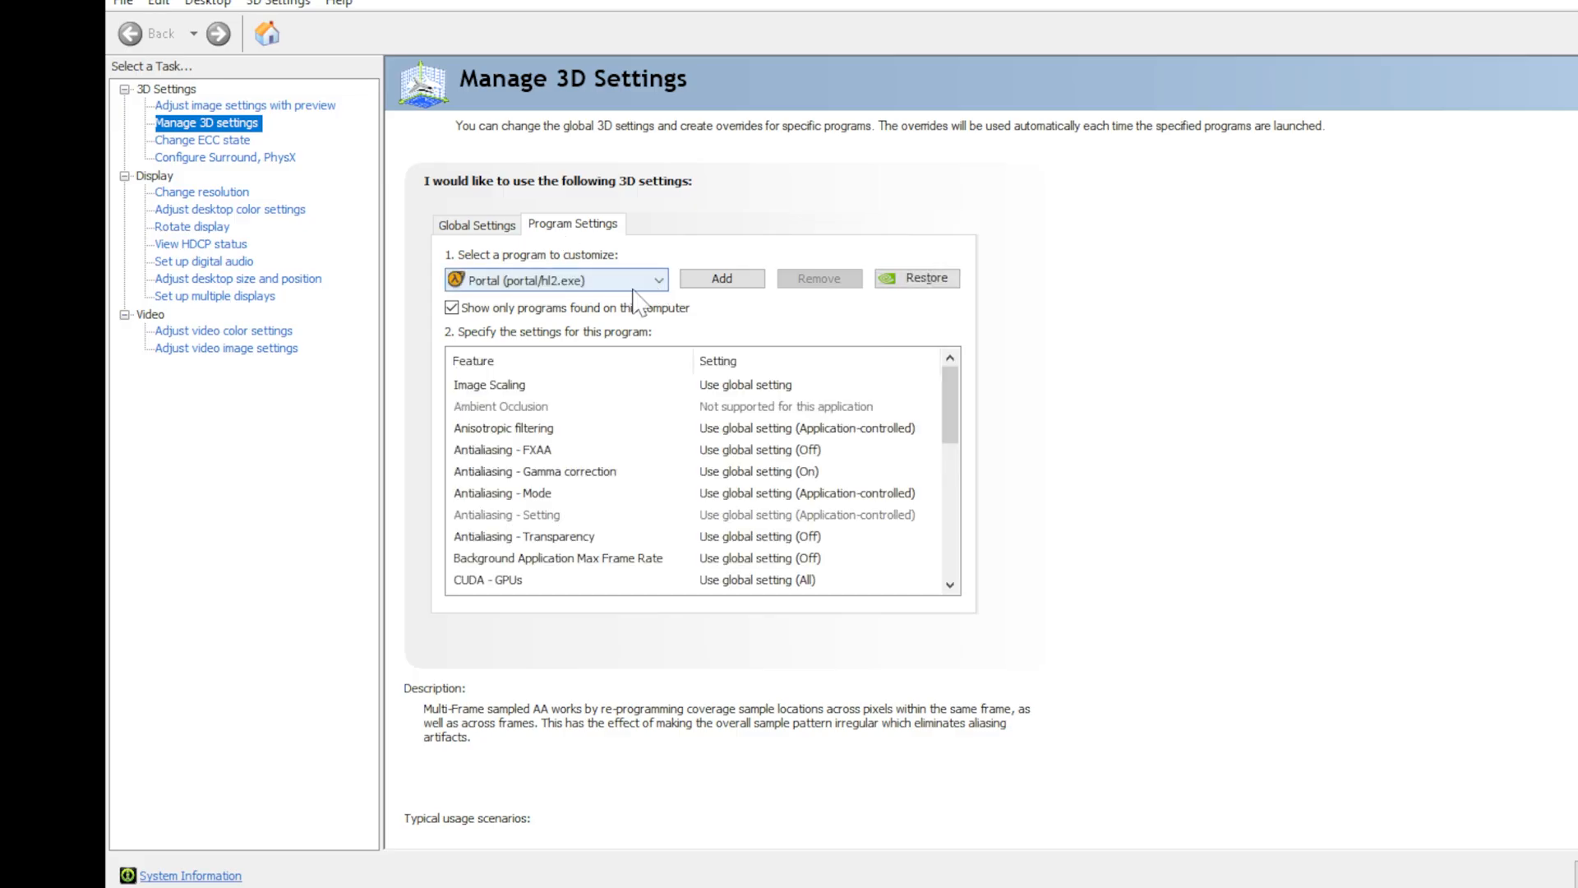
left_click(658, 279)
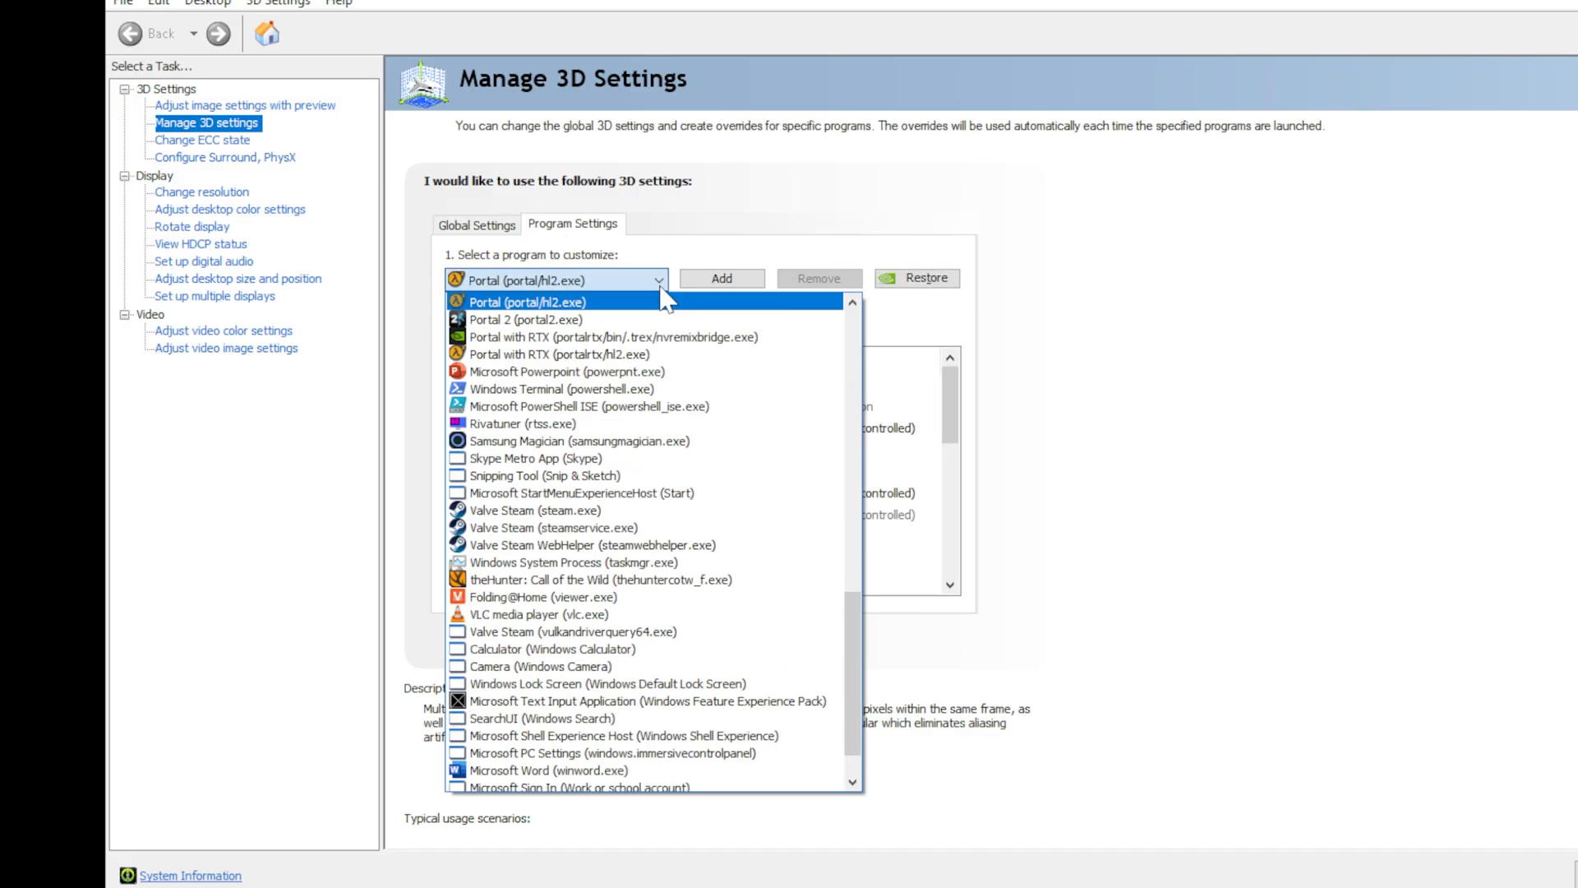
left_click(528, 301)
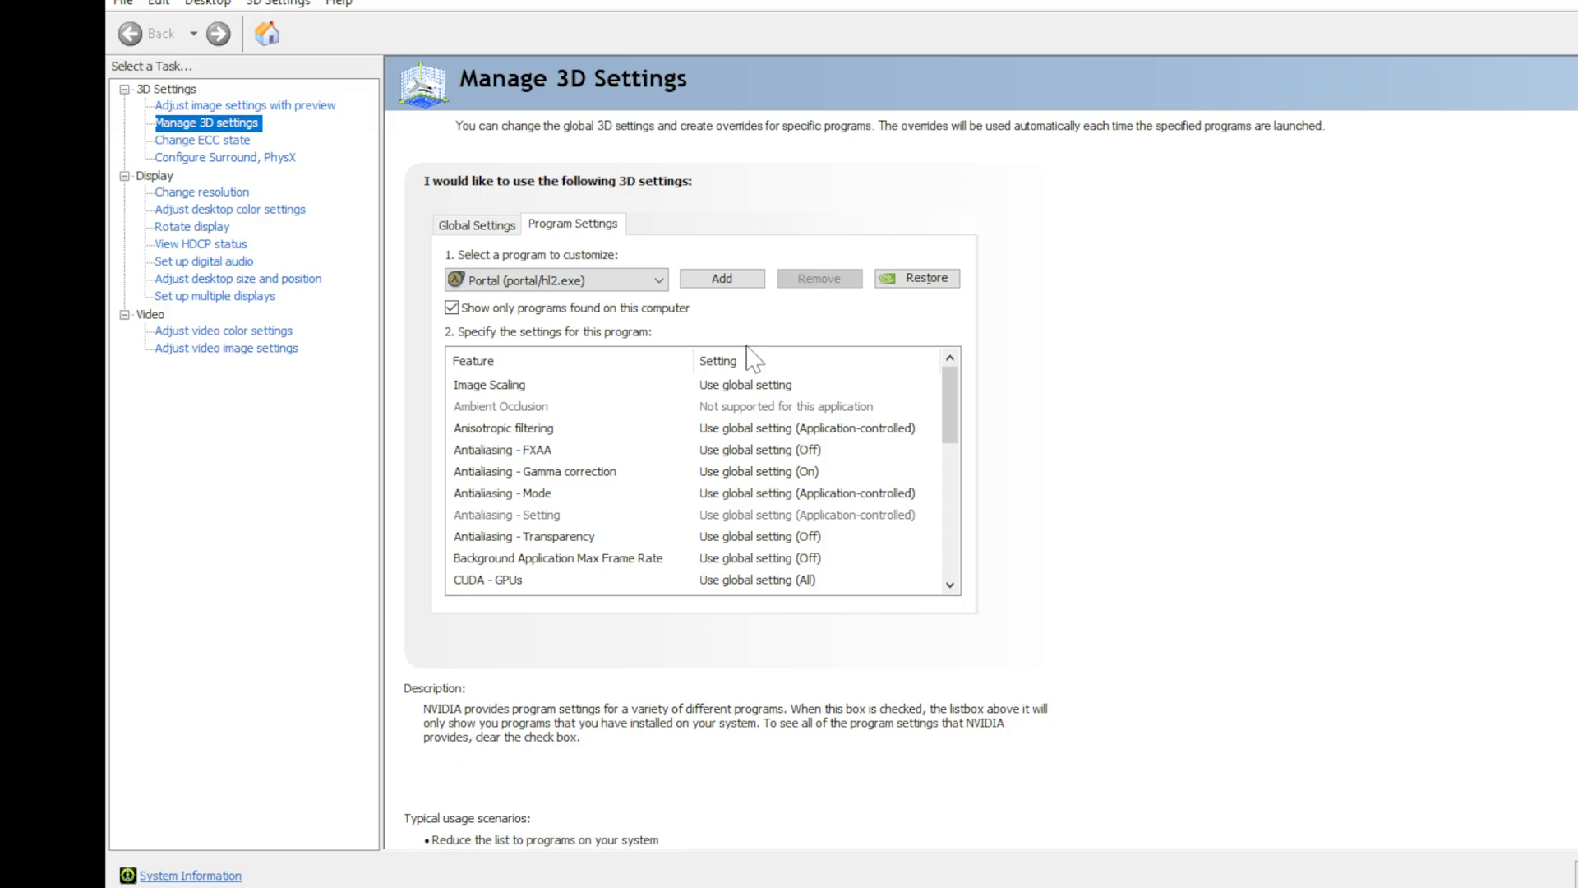
scroll("down", 3)
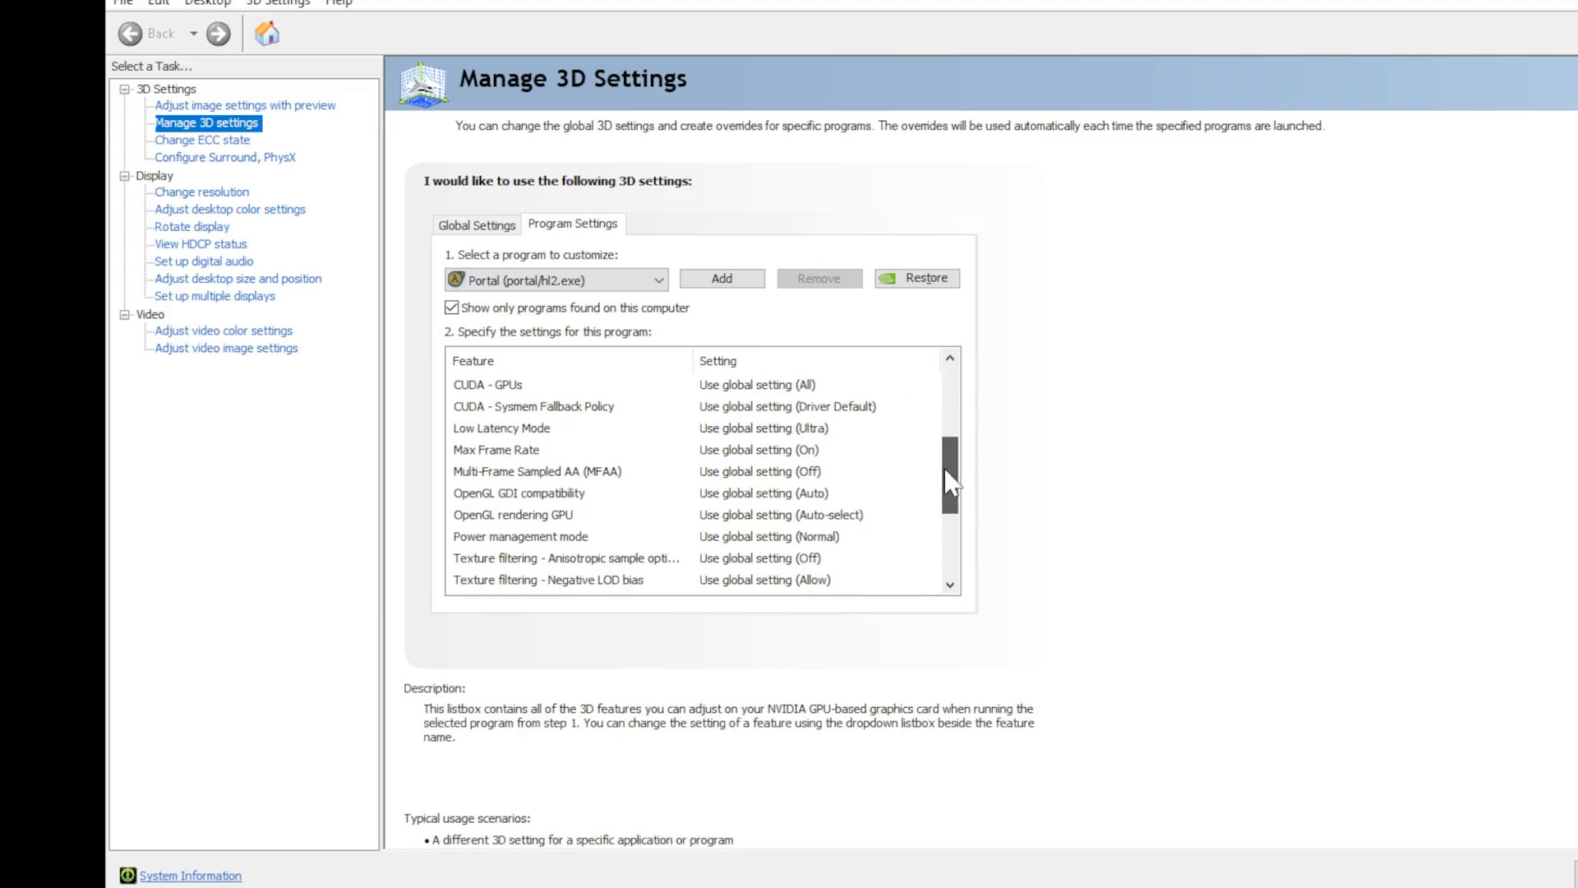
scroll("down", 3)
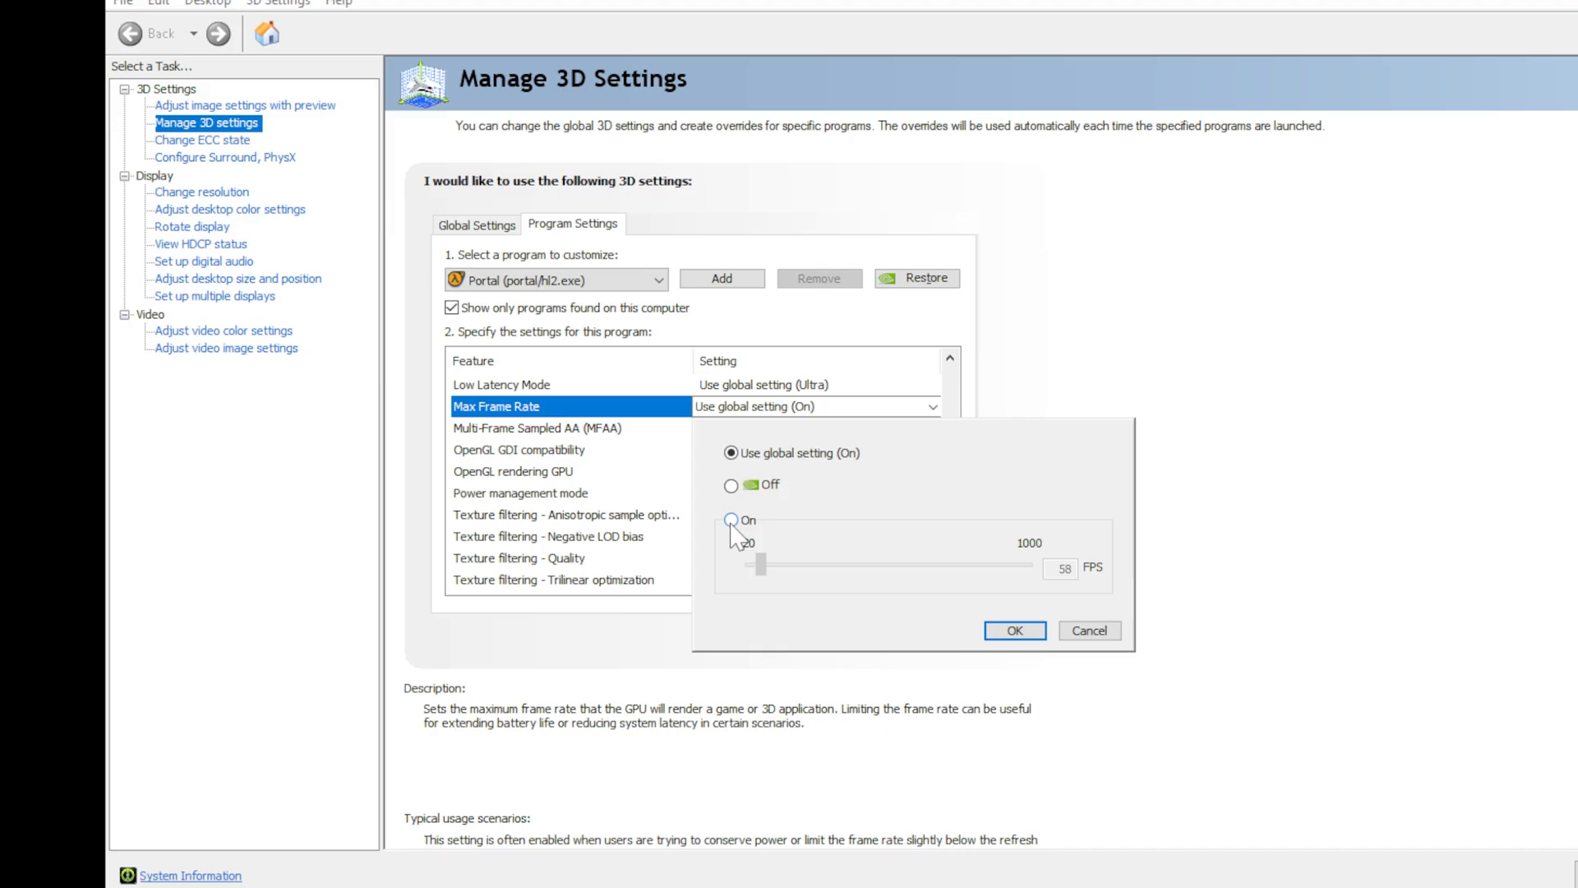
Try a 200 FPS cap for Portal, then confirm Use global setting instead.
left_click(730, 521)
type("200")
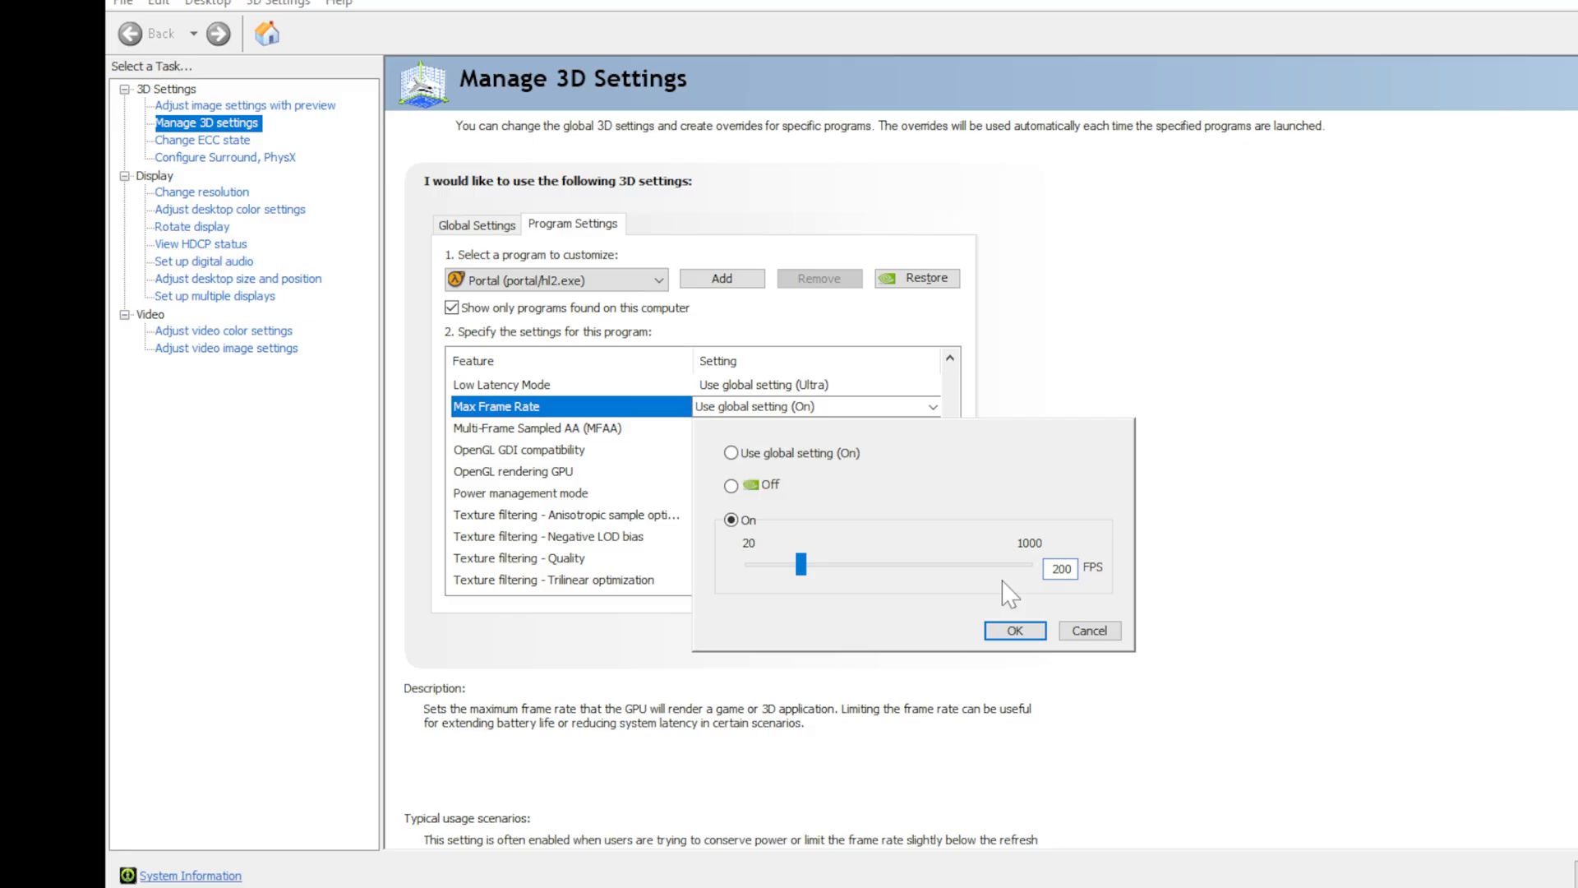
mouse_move(731, 484)
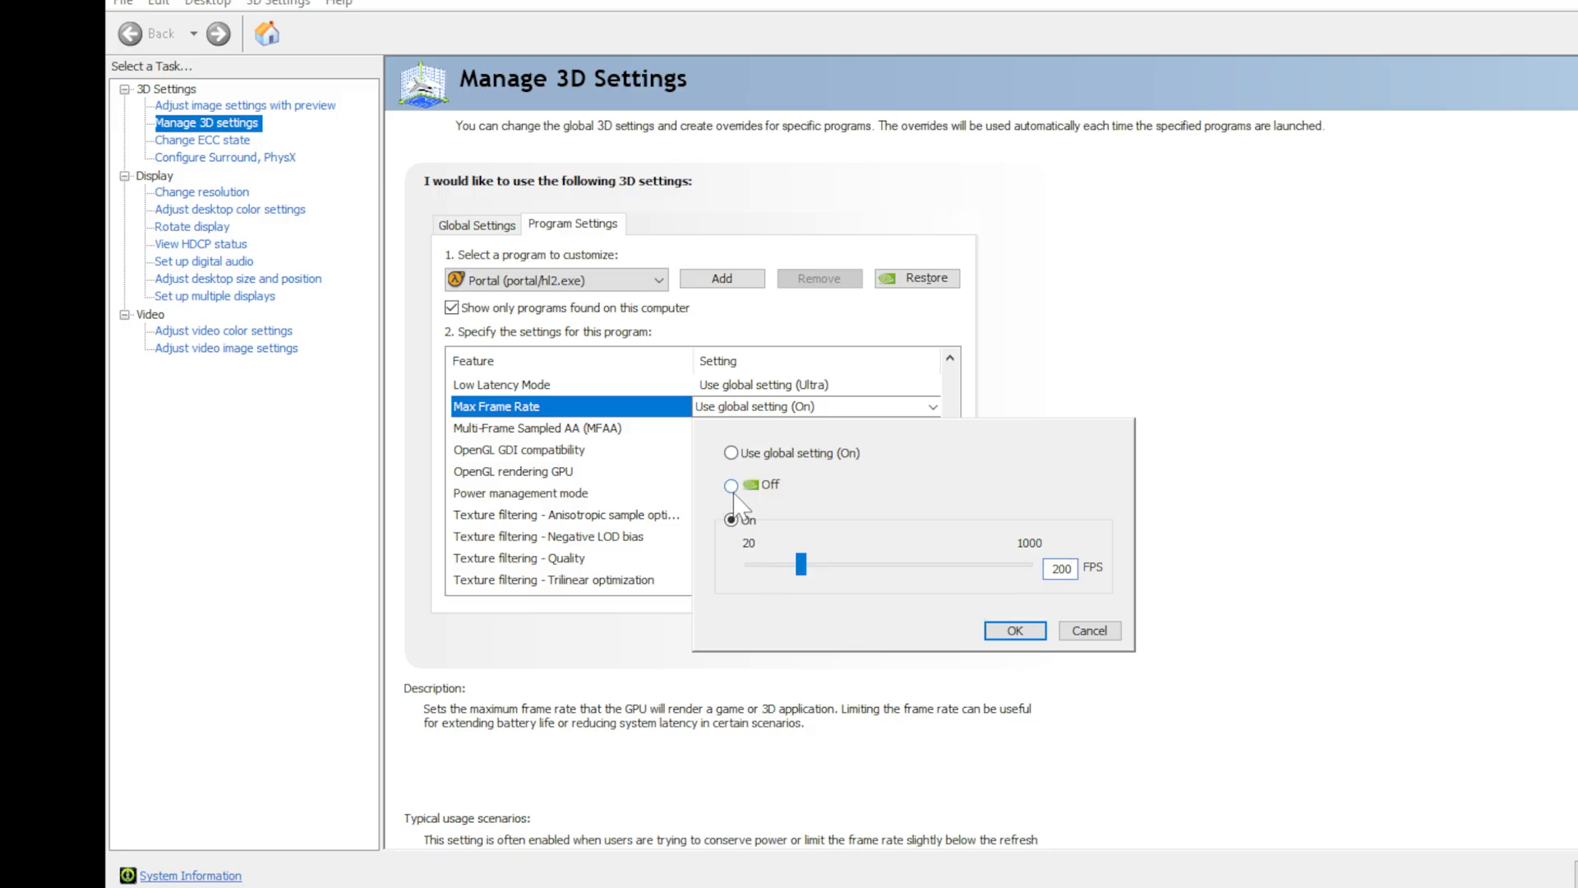
left_click(731, 452)
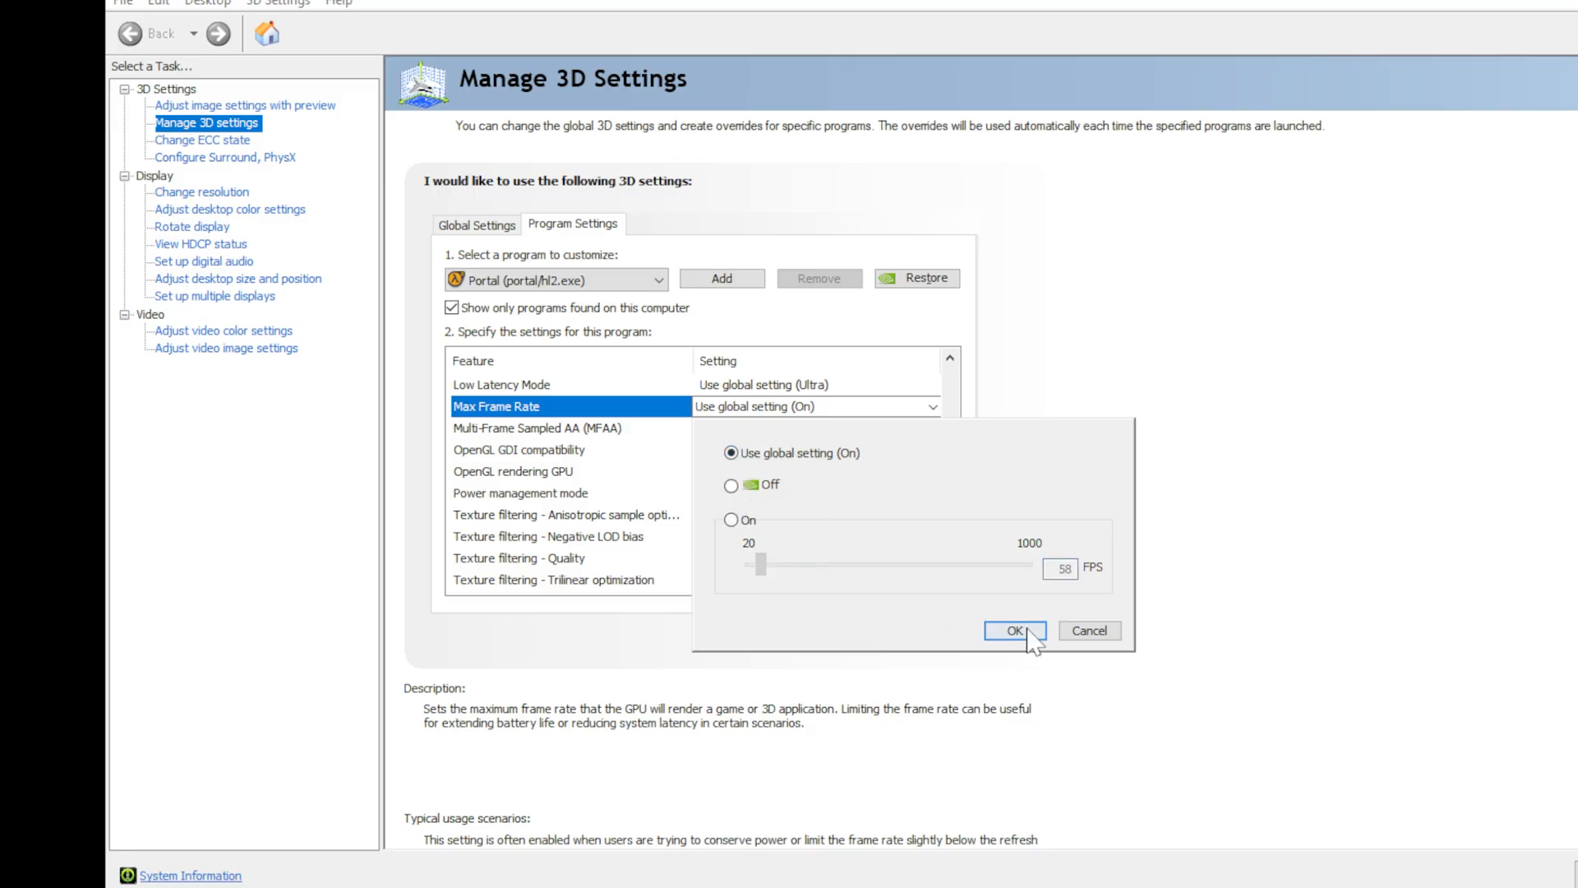
left_click(1016, 630)
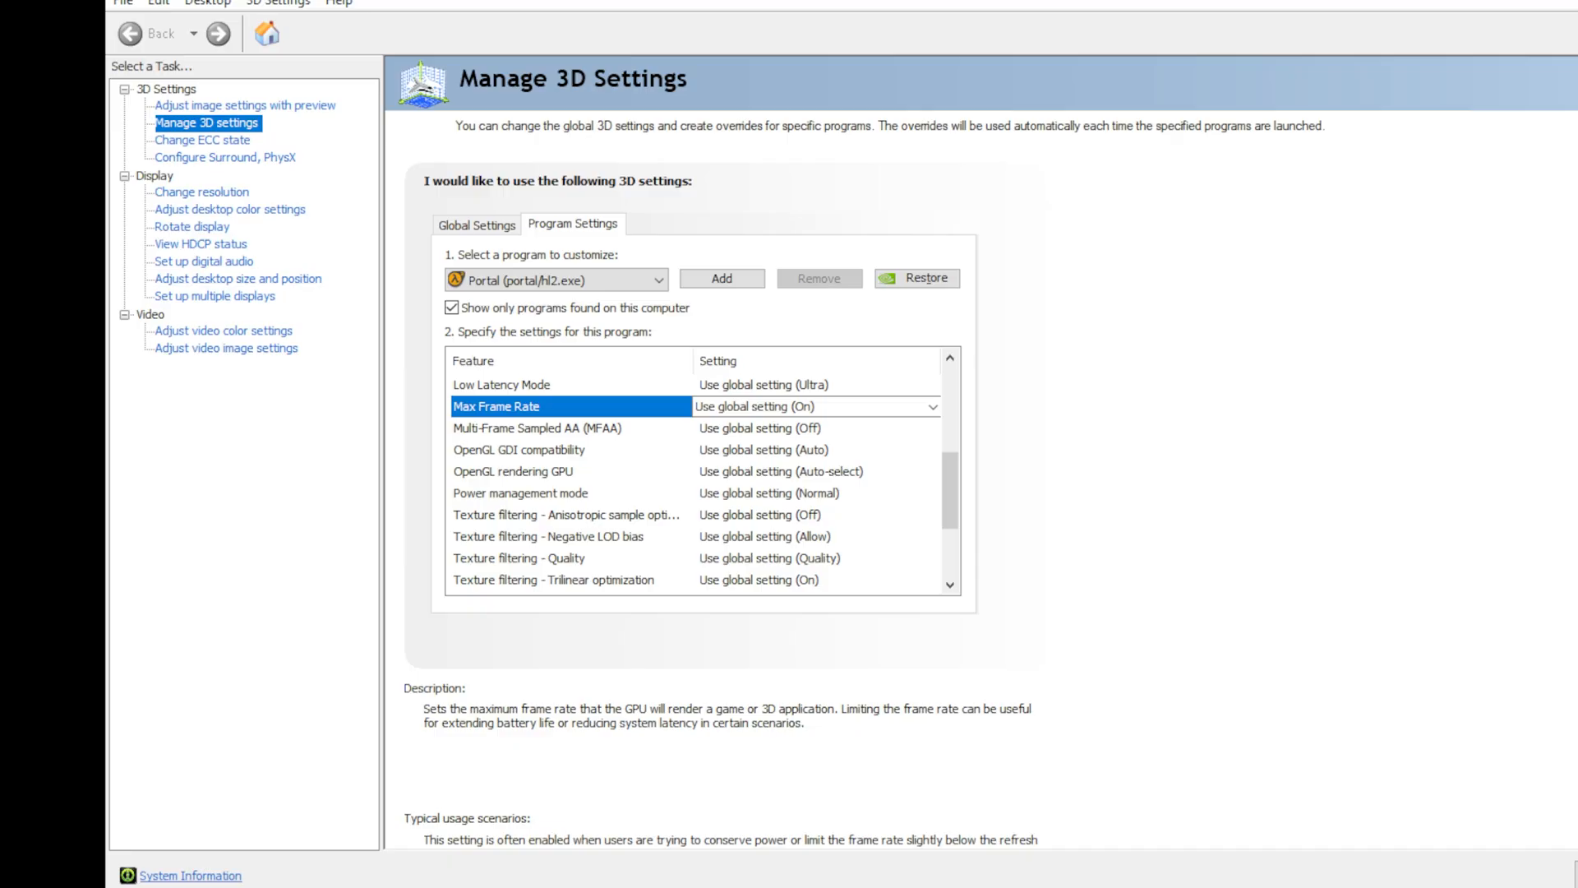